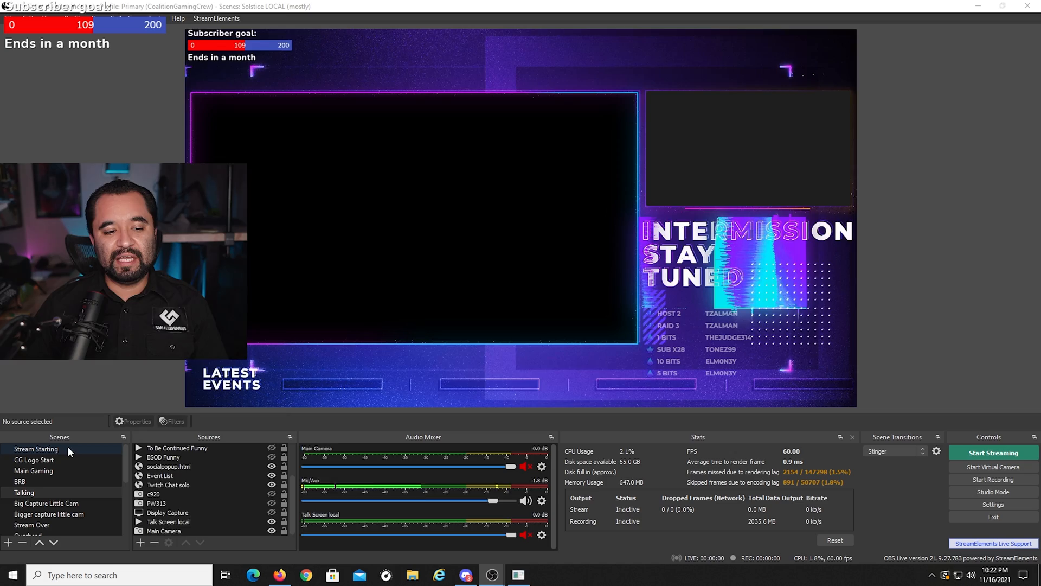
# - In the Stream Starting scene, open the Event List browser source's properties
pyautogui.click(36, 449)
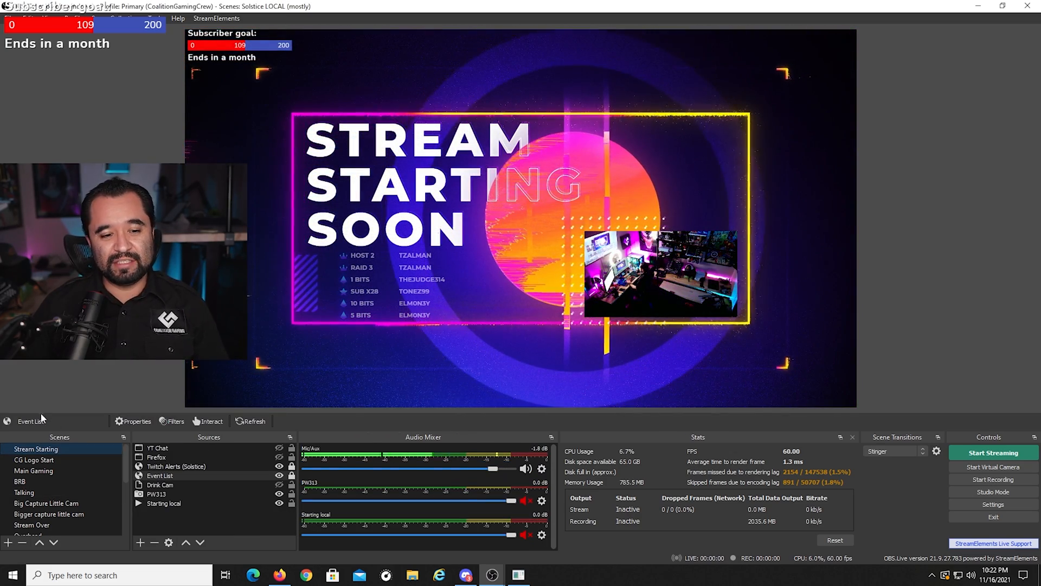
pyautogui.click(162, 503)
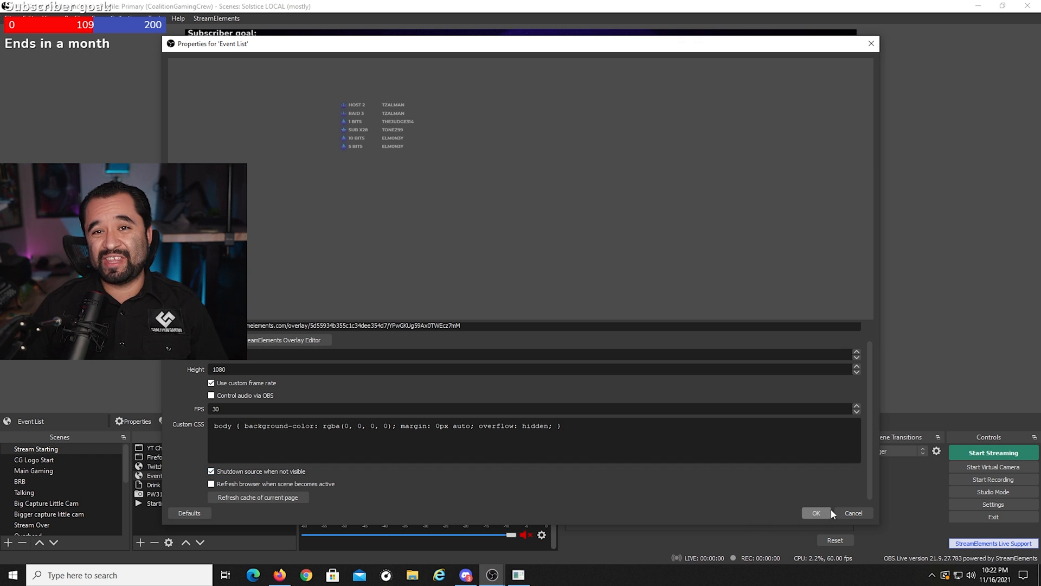
pyautogui.moveTo(739, 483)
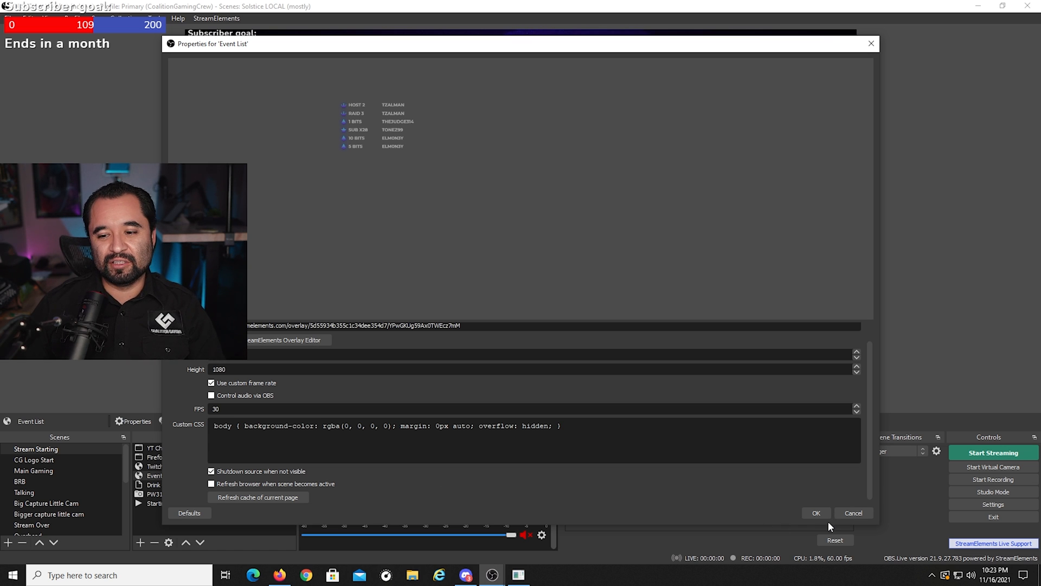
# - Save the Event List settings and open the Starting local video's properties
pyautogui.click(816, 512)
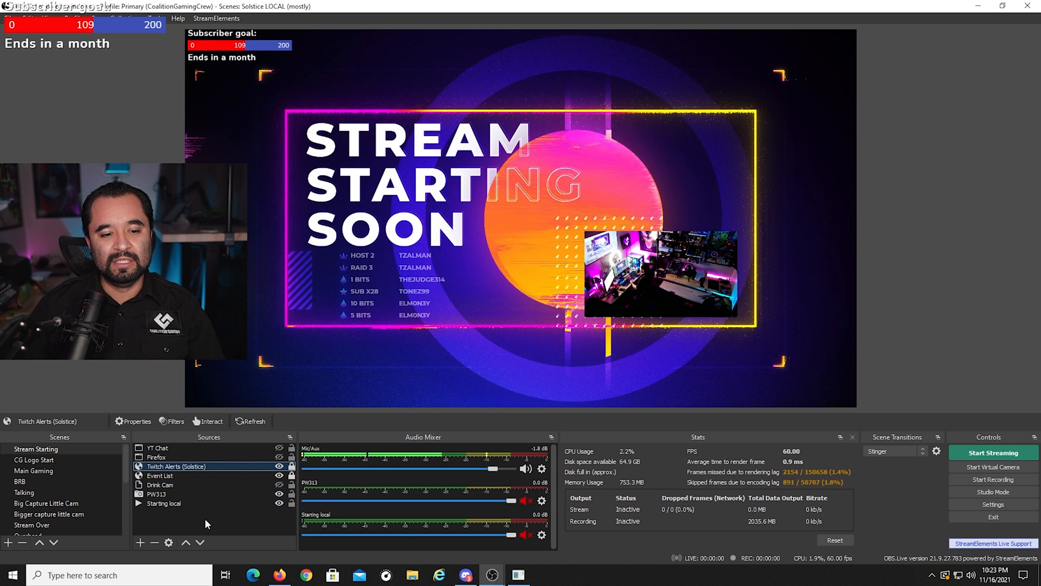
pyautogui.click(164, 503)
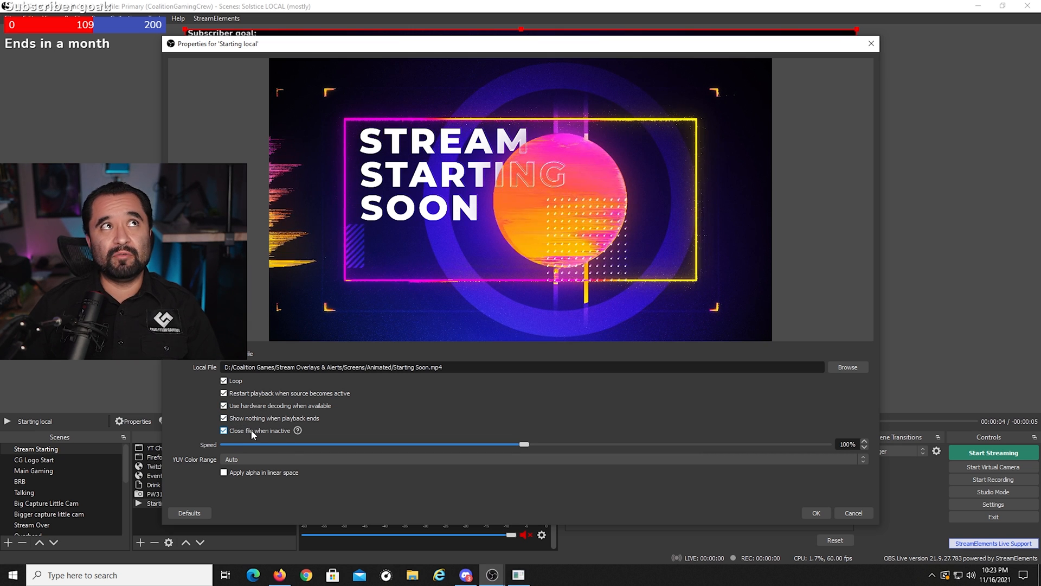
pyautogui.moveTo(298, 430)
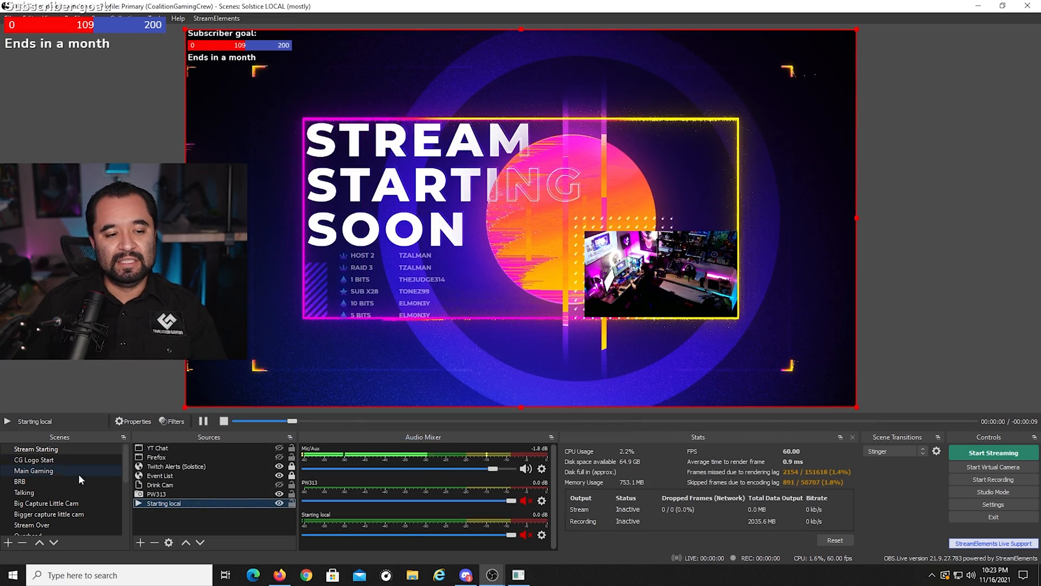
# - Enable 'Close file when inactive' on 4:3 Frame local and 'Deactivate when not showing' on Main Camera
pyautogui.click(33, 470)
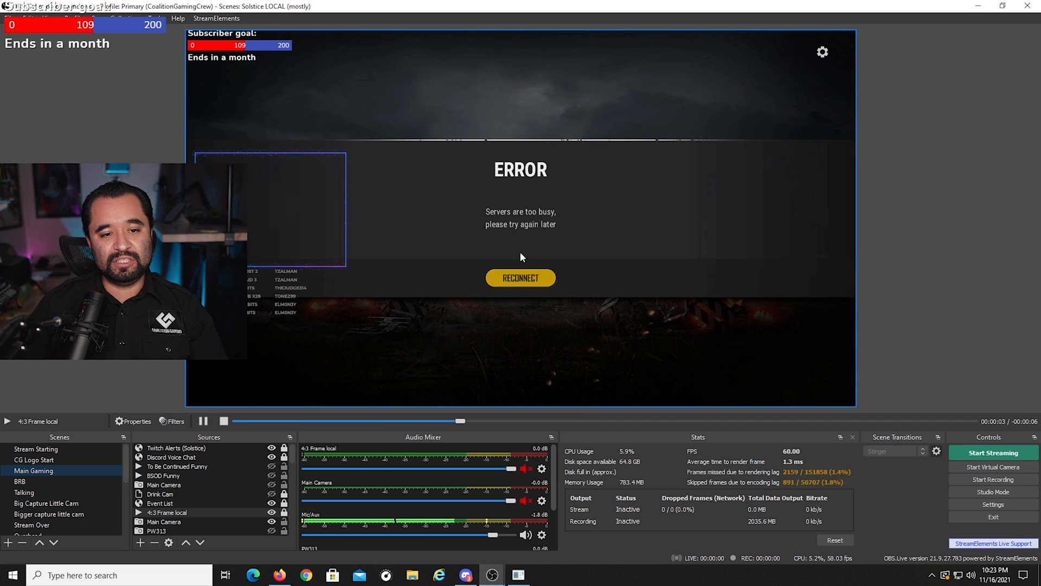
pyautogui.click(163, 522)
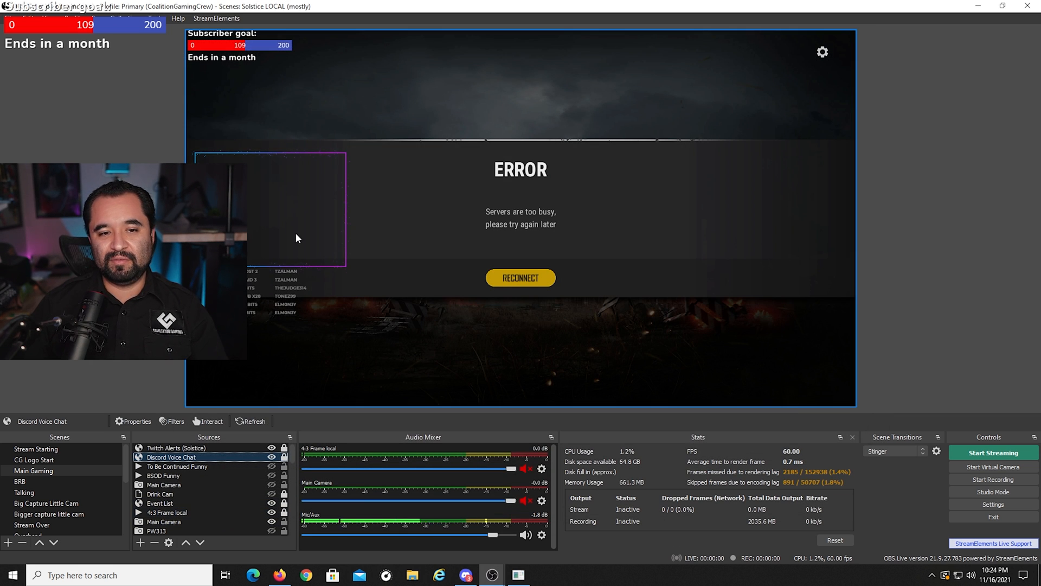
pyautogui.doubleClick(166, 512)
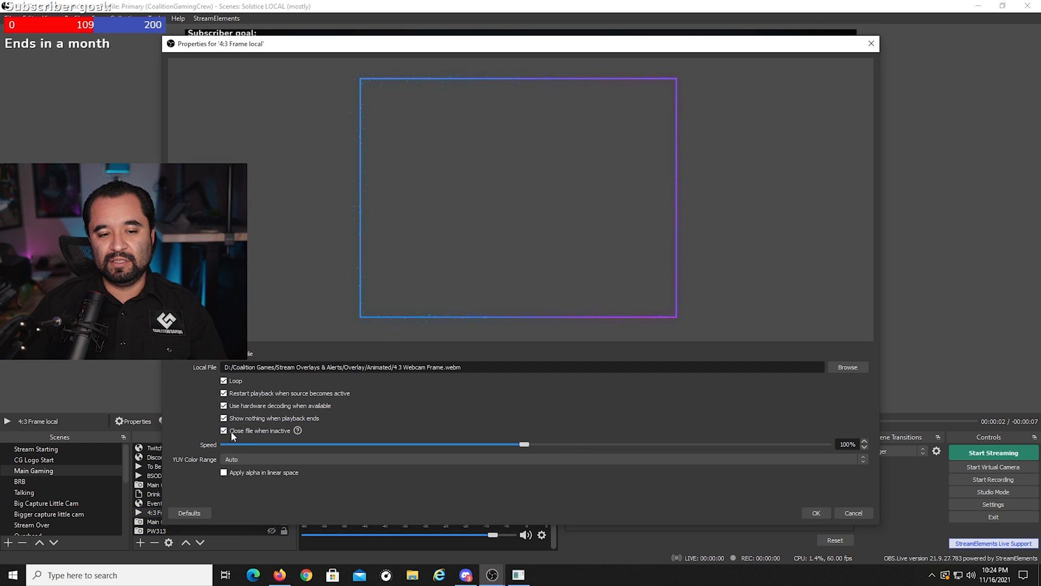
pyautogui.click(816, 513)
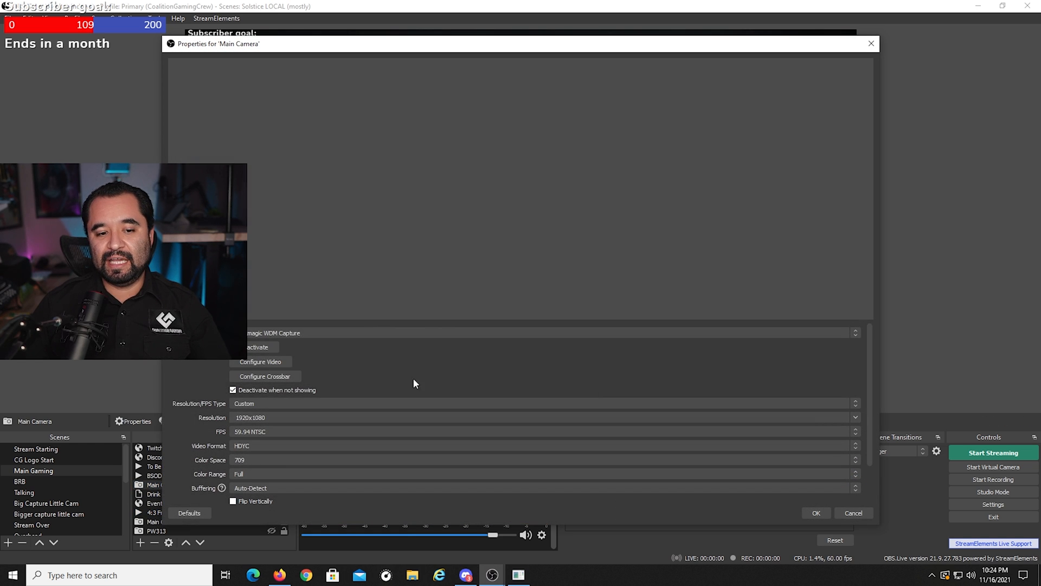
pyautogui.click(232, 390)
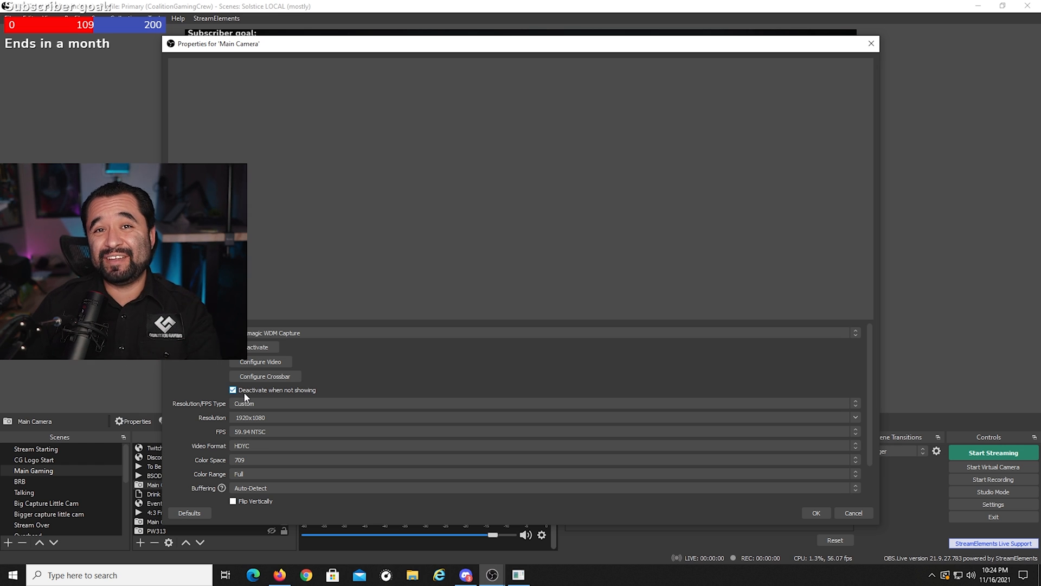
pyautogui.click(853, 512)
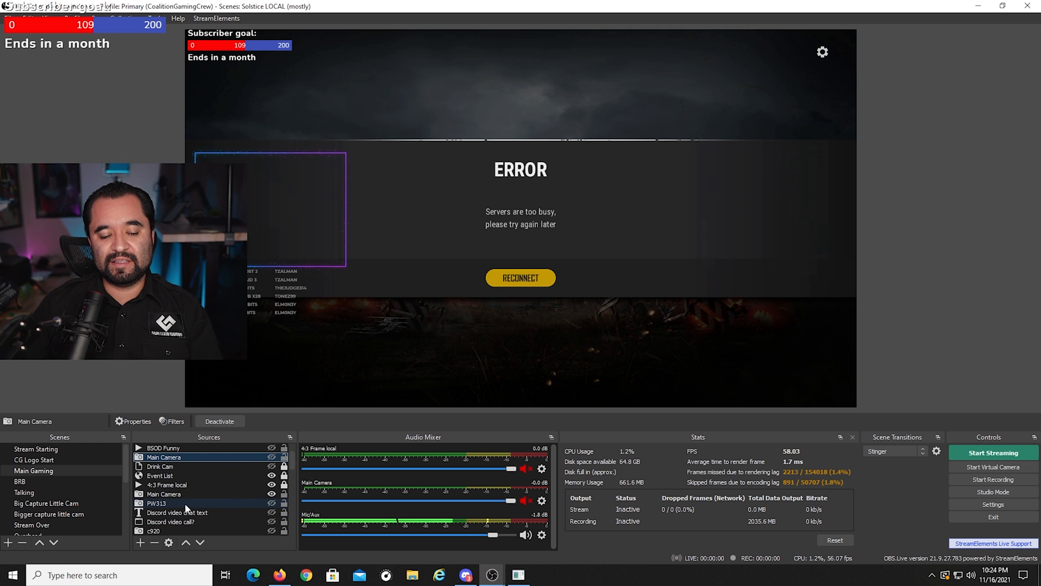
# - Enable 'Deactivate when not showing' on the PW313 camera source and save it
pyautogui.doubleClick(156, 502)
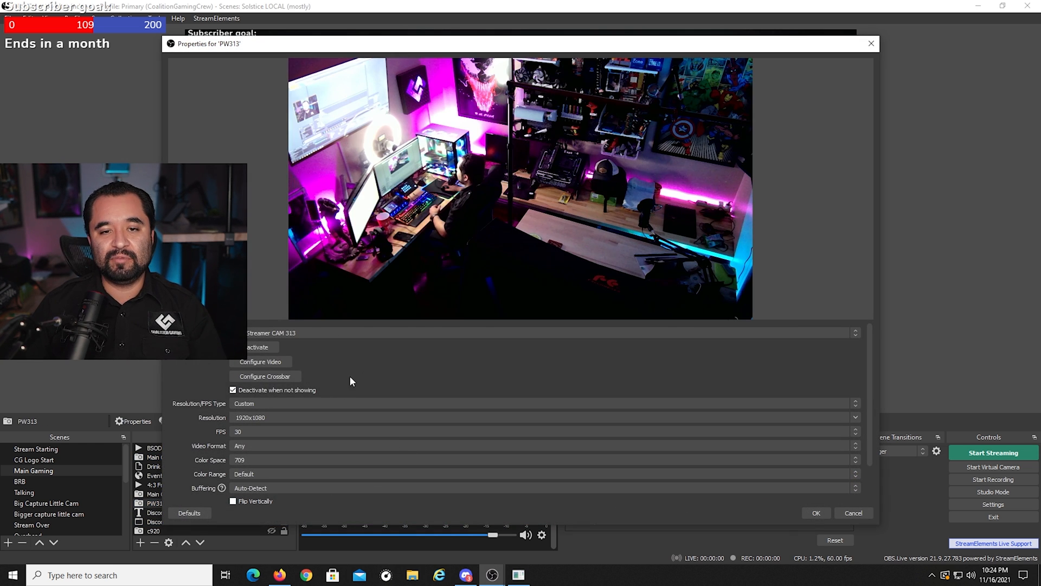
pyautogui.moveTo(275, 387)
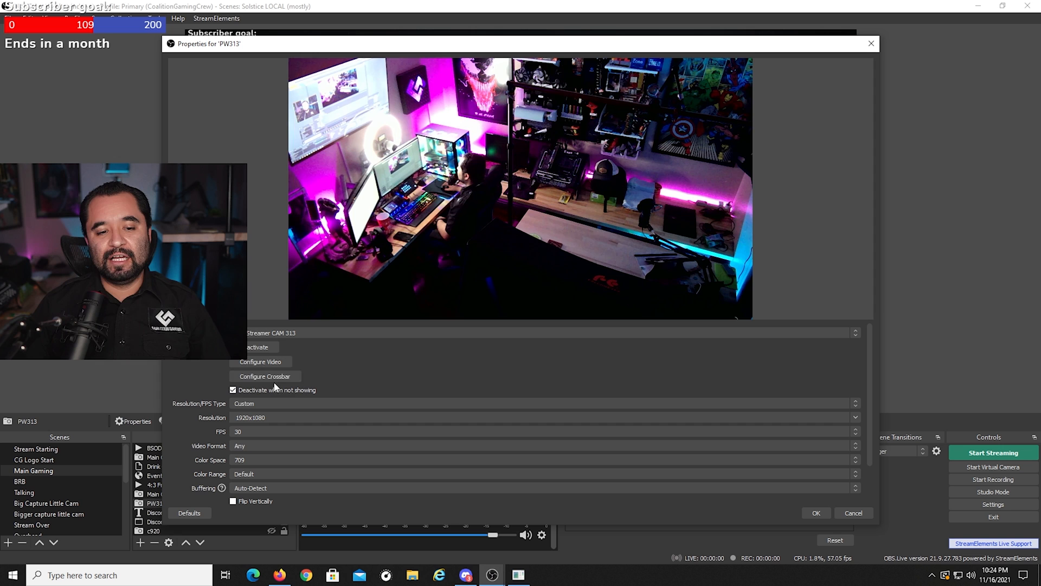
pyautogui.moveTo(332, 379)
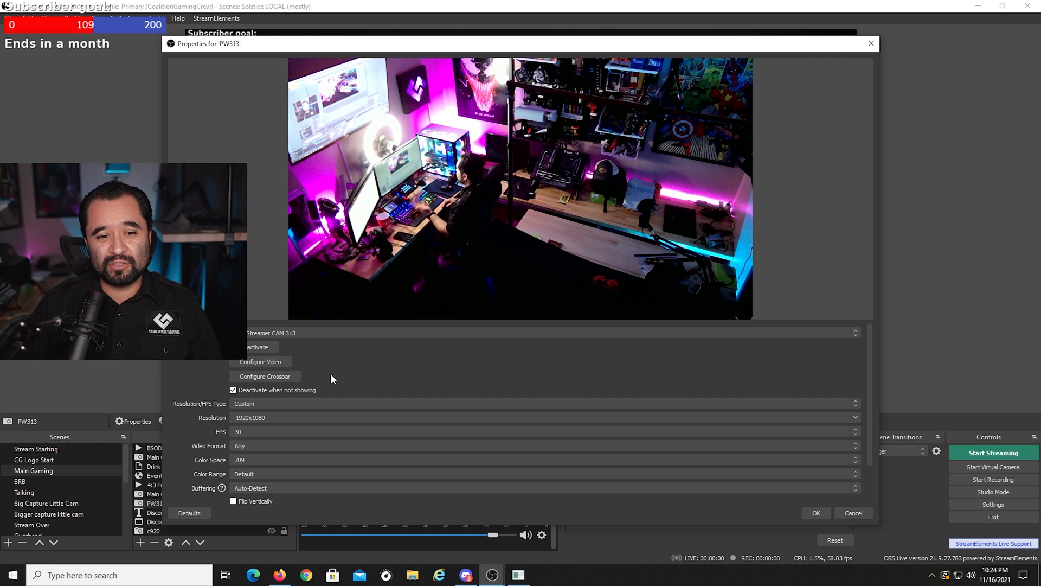
pyautogui.moveTo(400, 366)
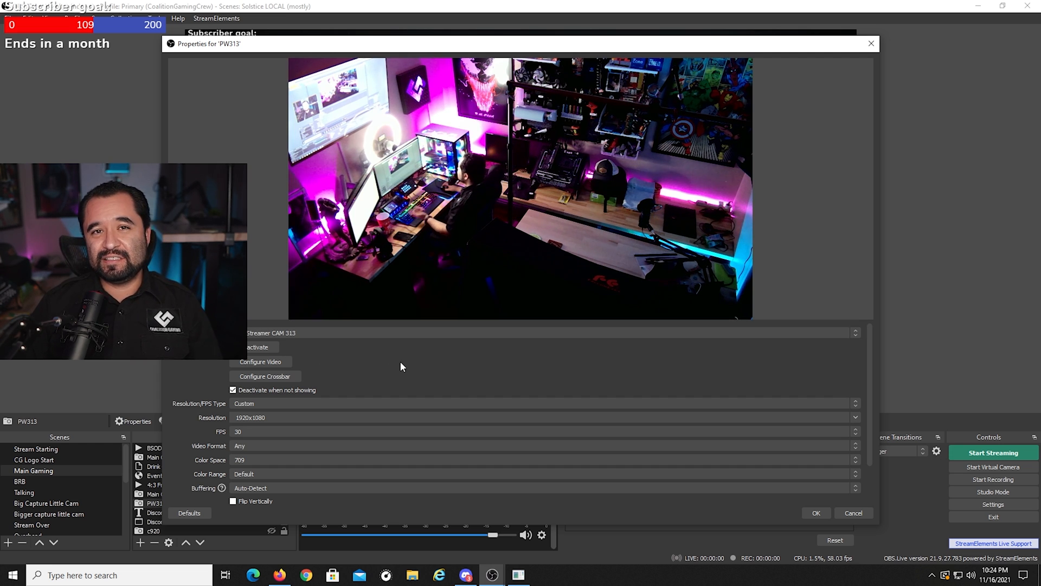
pyautogui.click(234, 390)
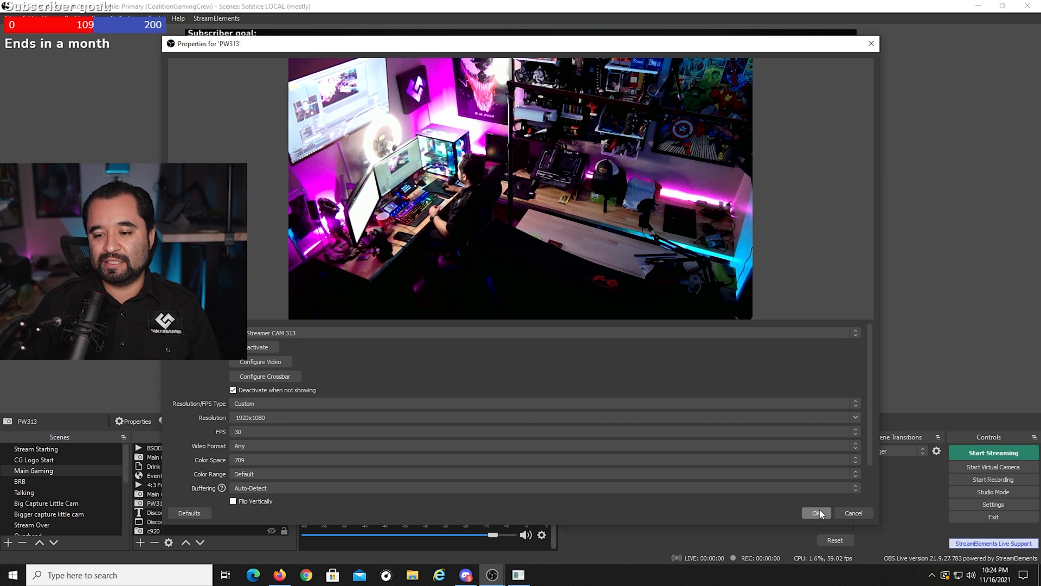
pyautogui.click(816, 513)
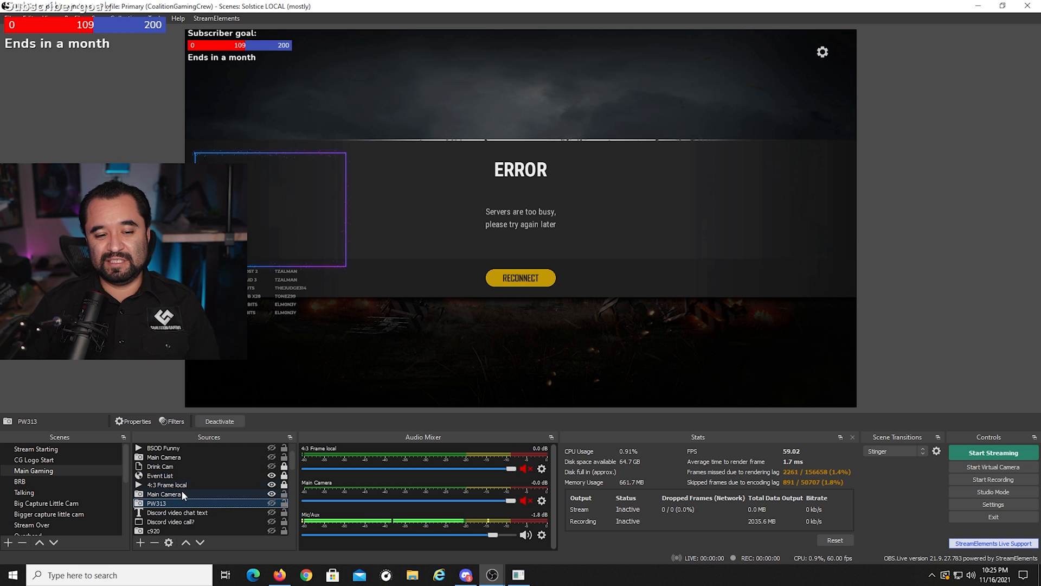
pyautogui.click(157, 502)
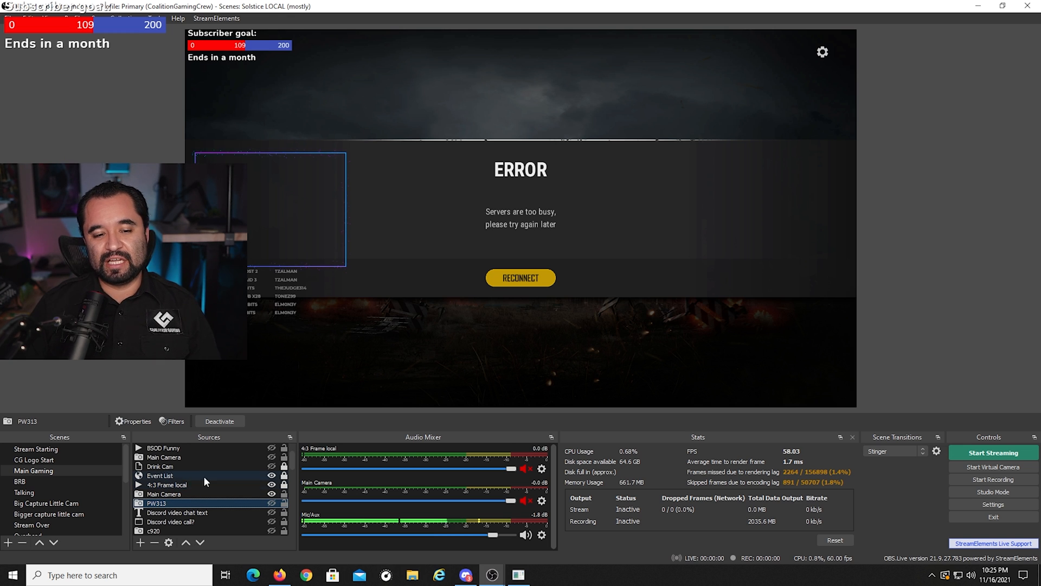
pyautogui.click(157, 503)
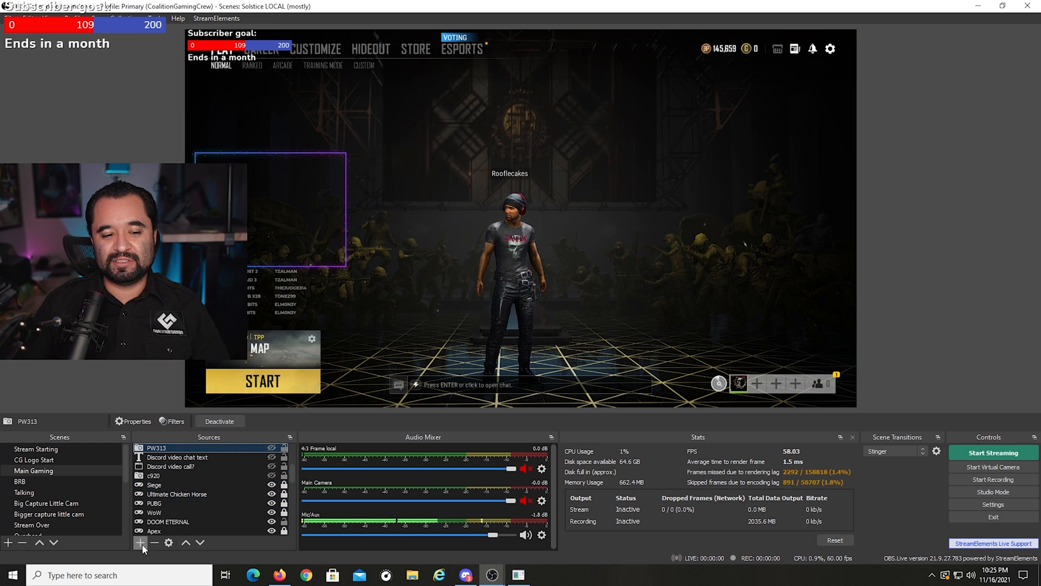
# - Show the Add Source menu to compare Game Capture with Display Capture
pyautogui.click(141, 542)
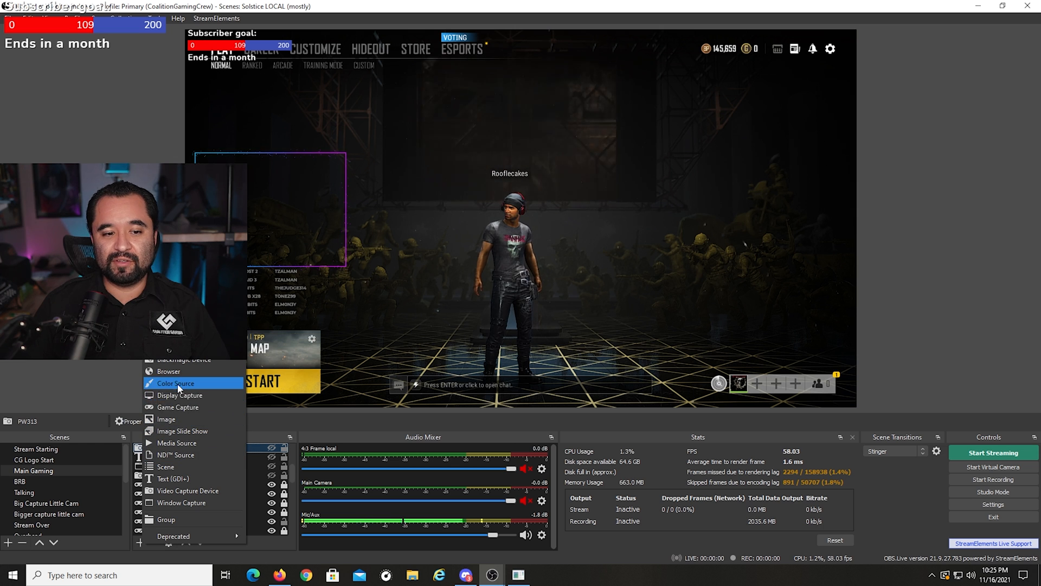
pyautogui.moveTo(179, 395)
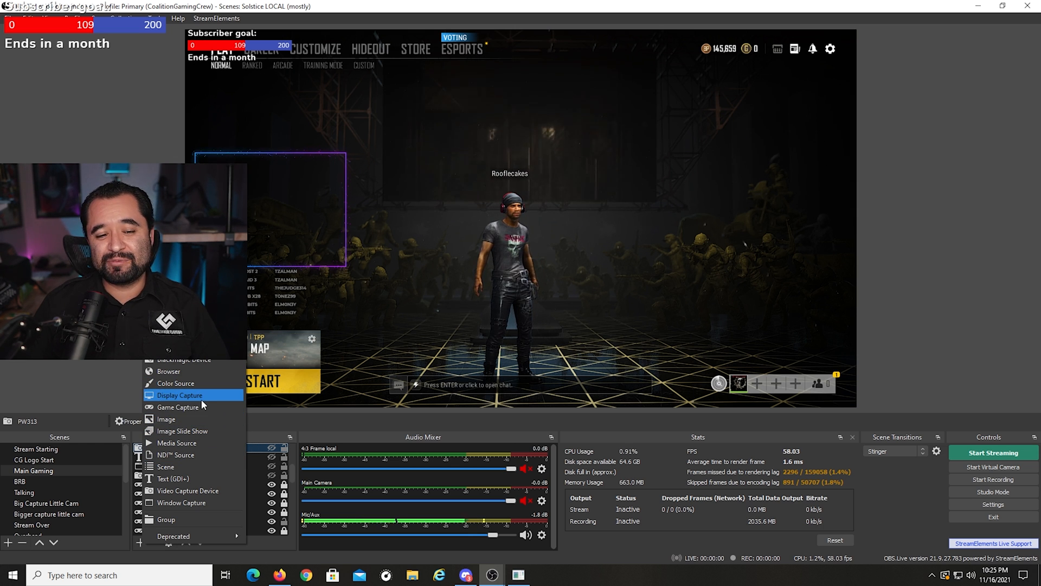
pyautogui.moveTo(178, 406)
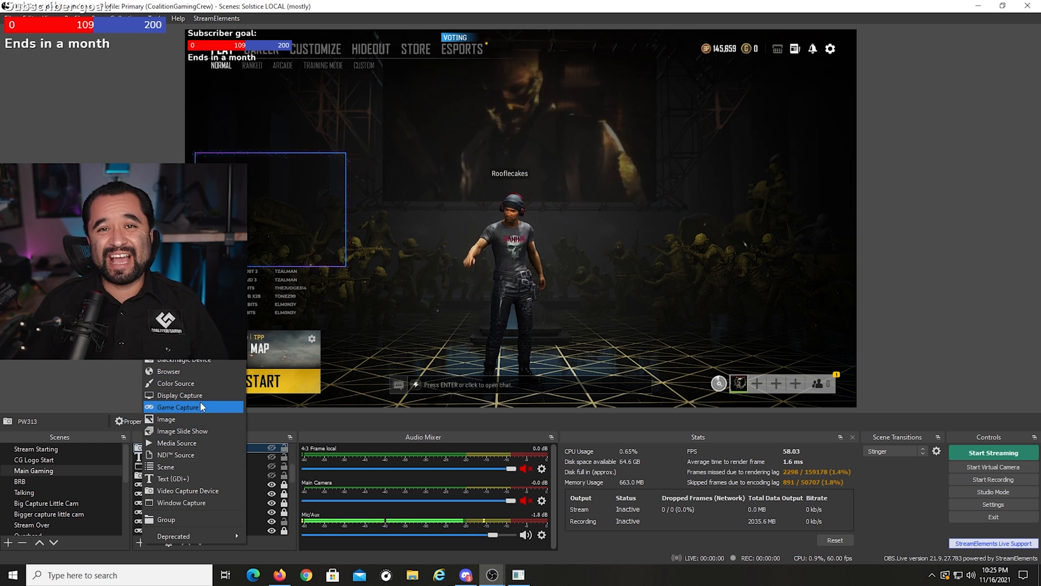
pyautogui.moveTo(193, 395)
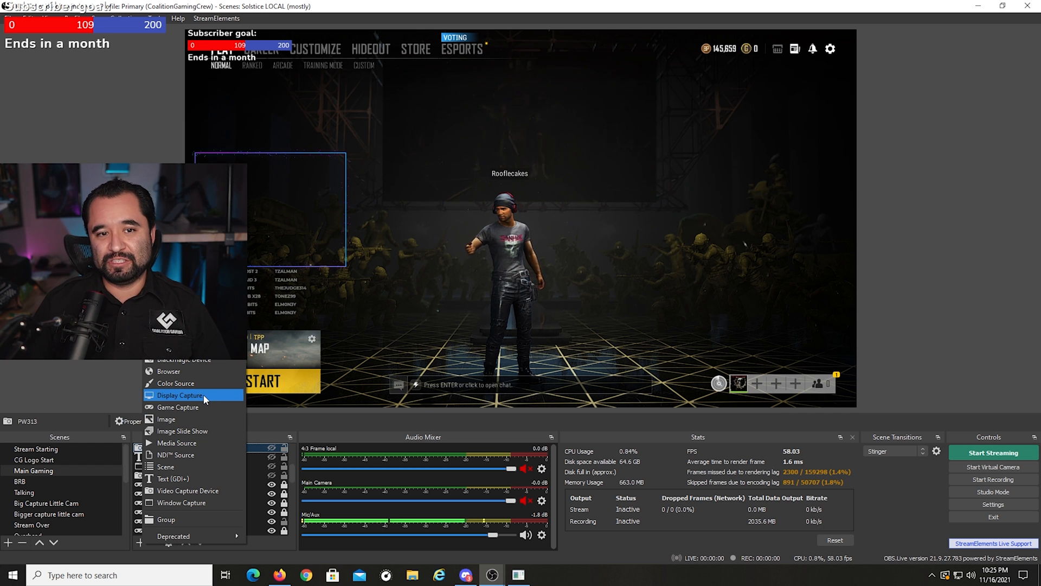
pyautogui.moveTo(236, 557)
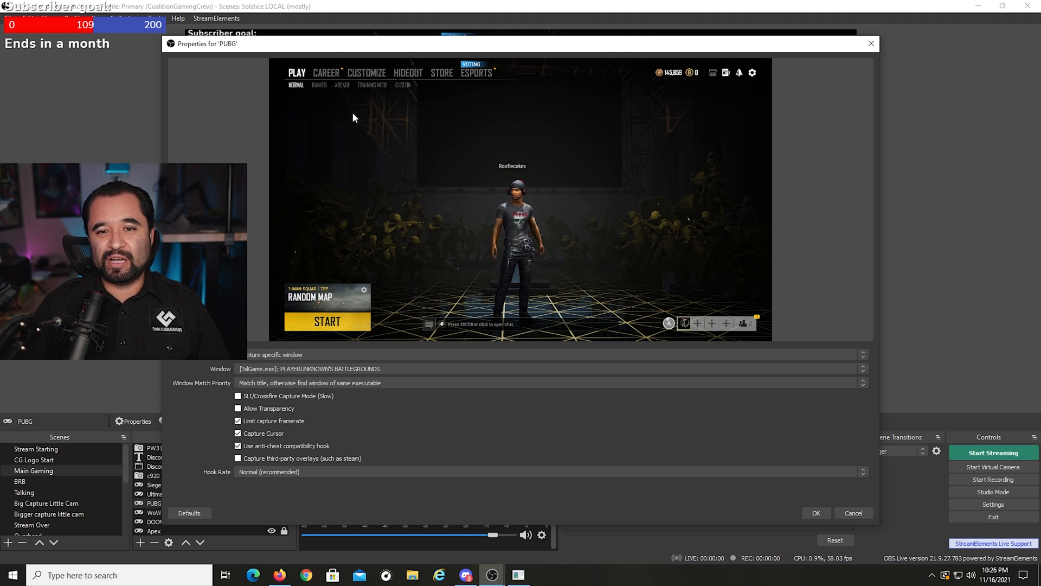
pyautogui.click(238, 420)
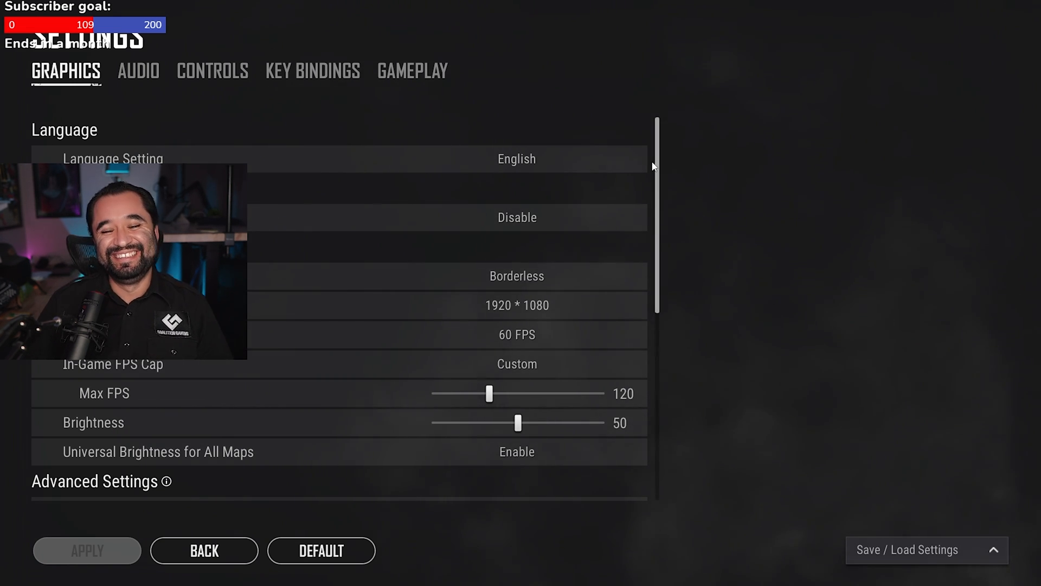
# - Scroll PUBG's Graphics settings to the In-Game FPS Cap options
pyautogui.scroll(-3)
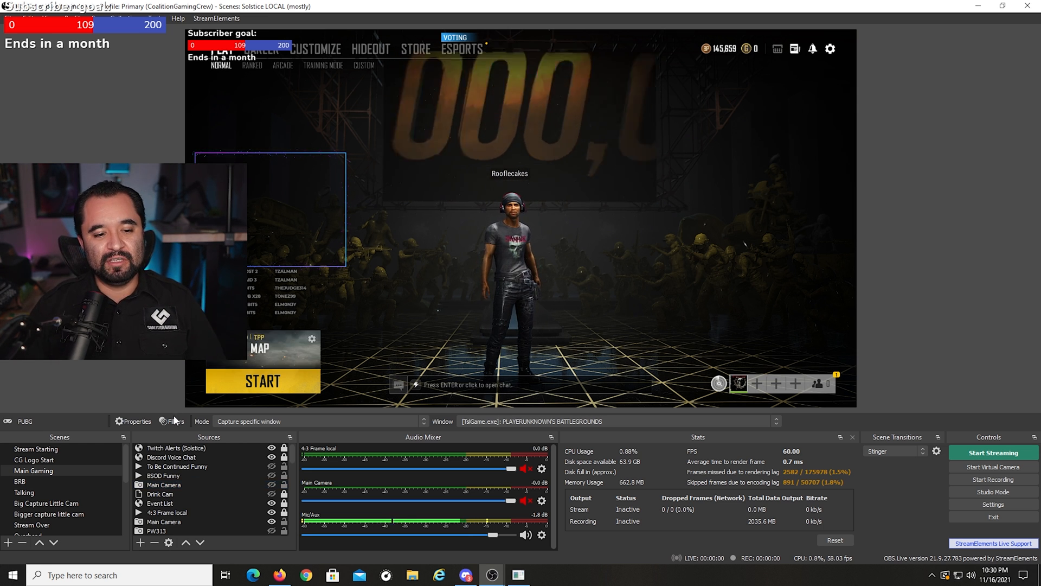
# - Go through the Main Gaming sources, selecting the Event List and Twitch Alerts browser sources
pyautogui.click(177, 467)
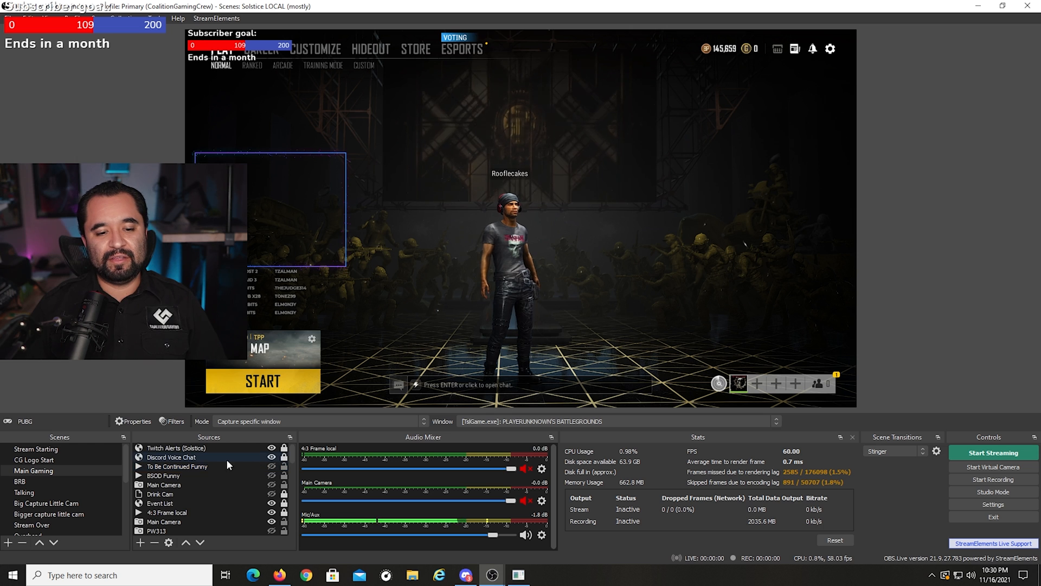
pyautogui.click(178, 466)
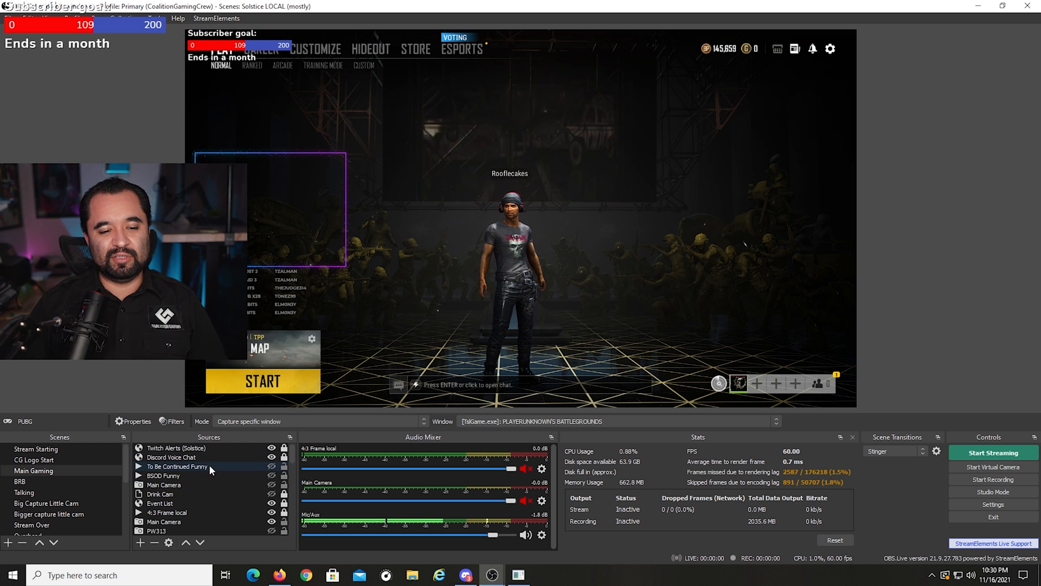
pyautogui.click(160, 494)
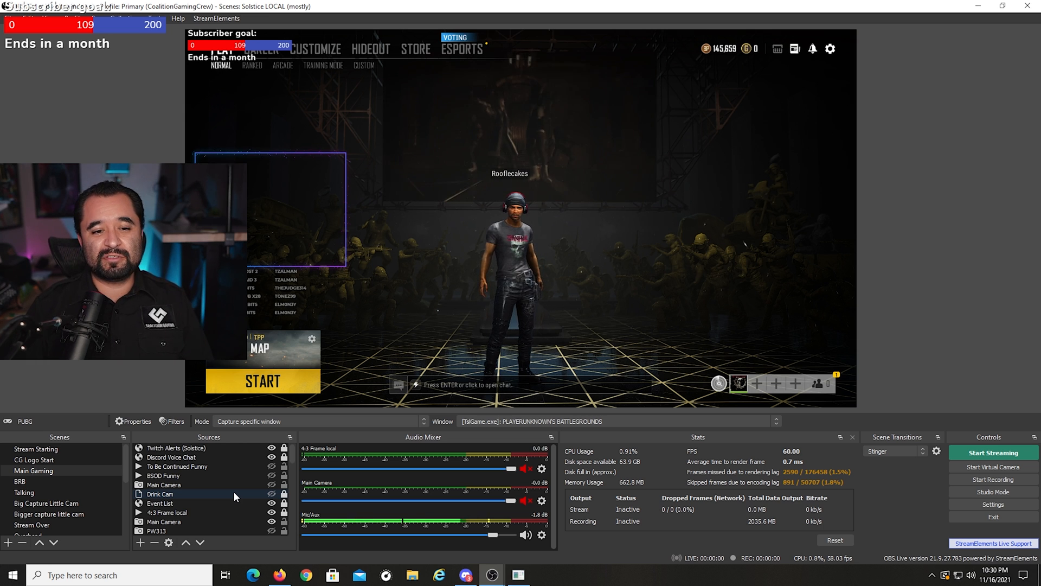
pyautogui.click(159, 503)
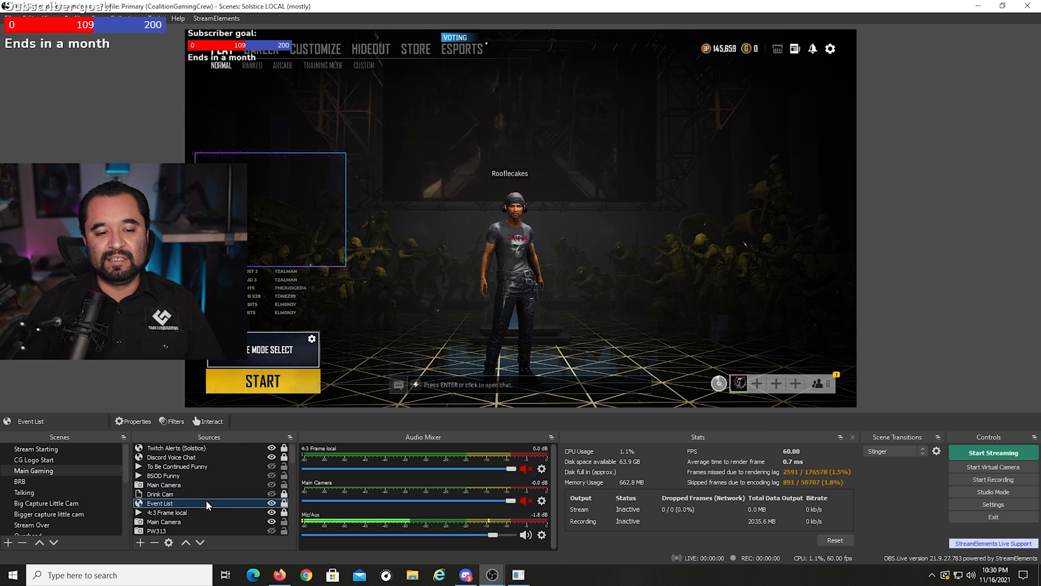
pyautogui.click(176, 447)
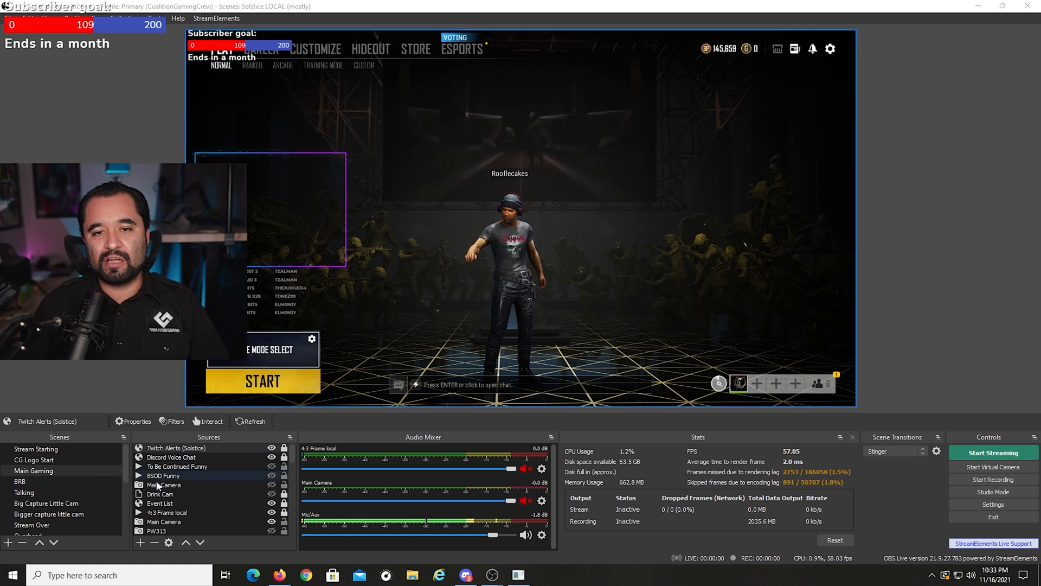
pyautogui.click(35, 448)
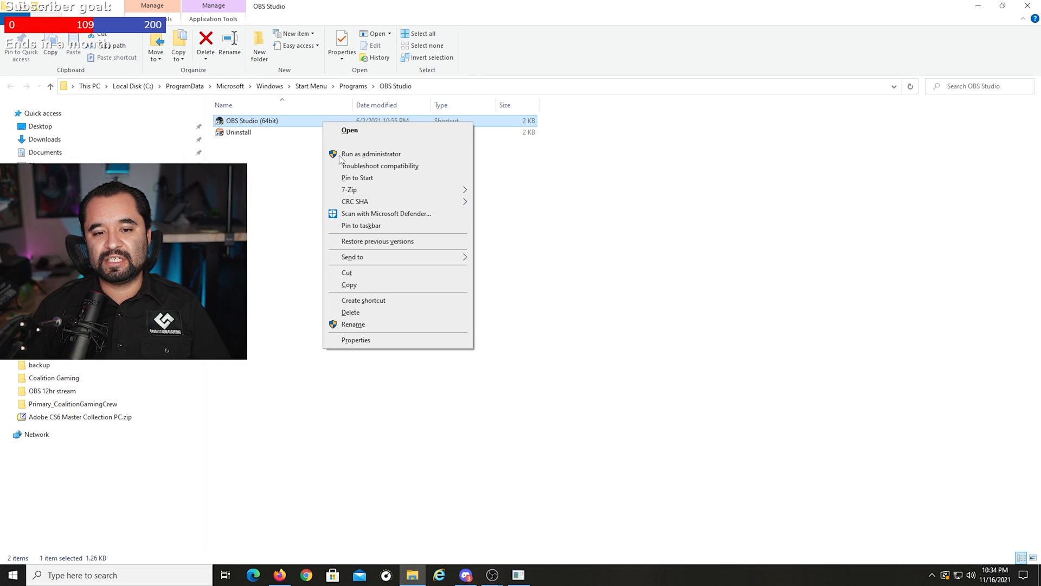
# - Inspect the OBS Studio shortcut's properties and advanced options without changing anything
pyautogui.click(356, 340)
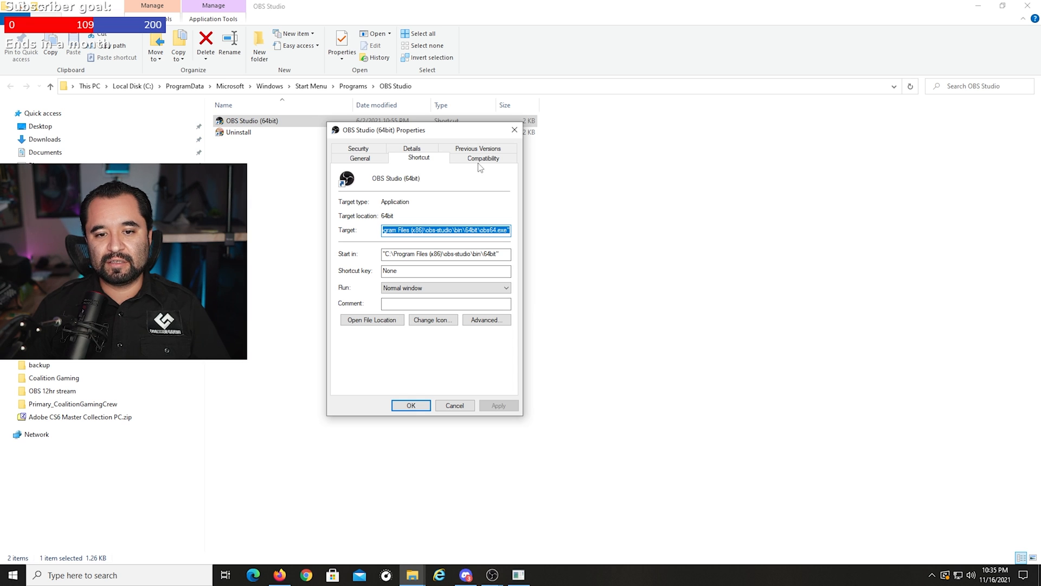
pyautogui.click(486, 320)
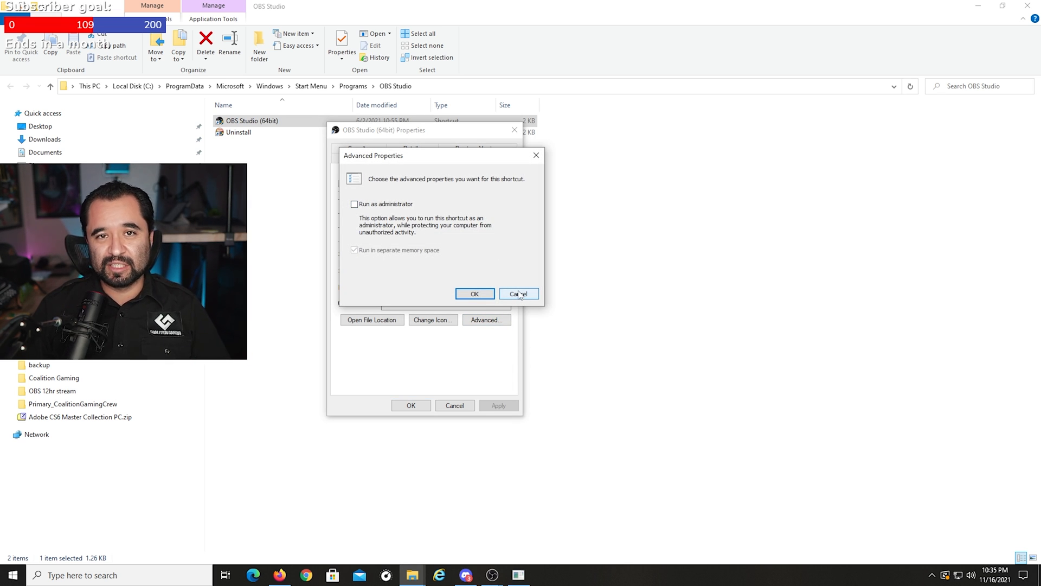
pyautogui.click(518, 294)
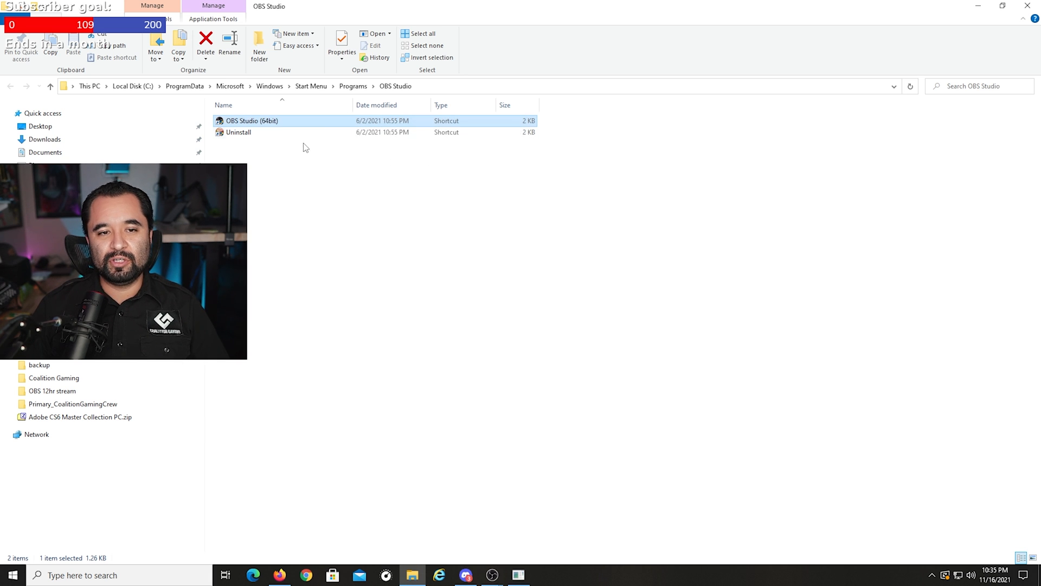
# - Go to obs64.exe's folder and review its attributes and compatibility settings
pyautogui.rightClick(251, 121)
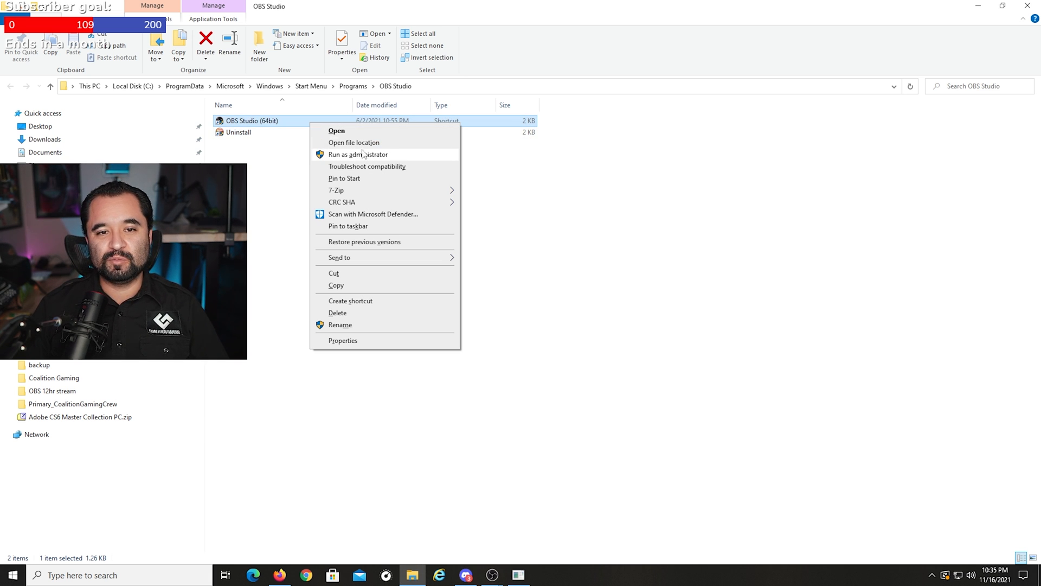
pyautogui.click(354, 142)
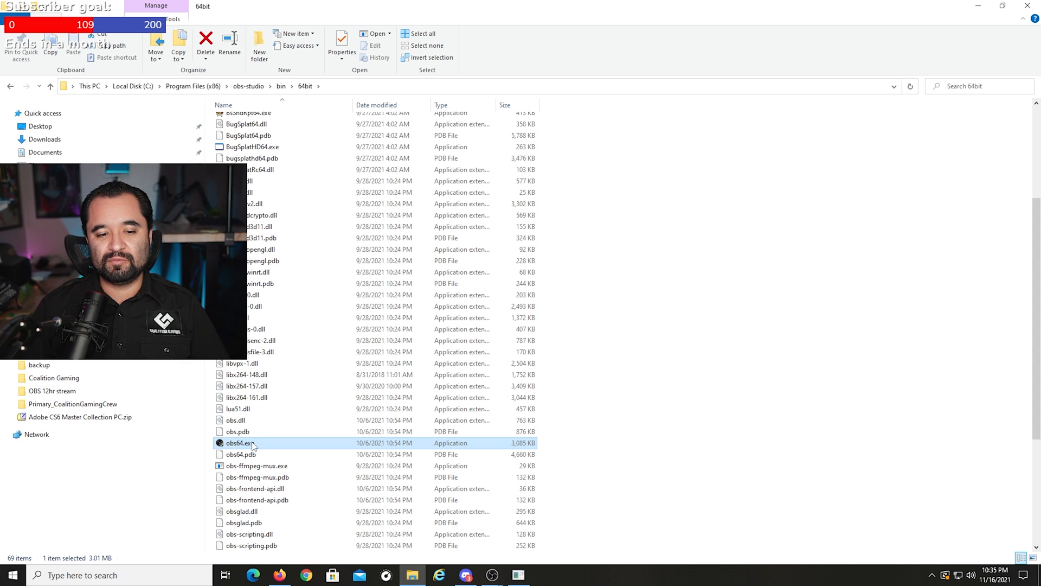
pyautogui.click(341, 40)
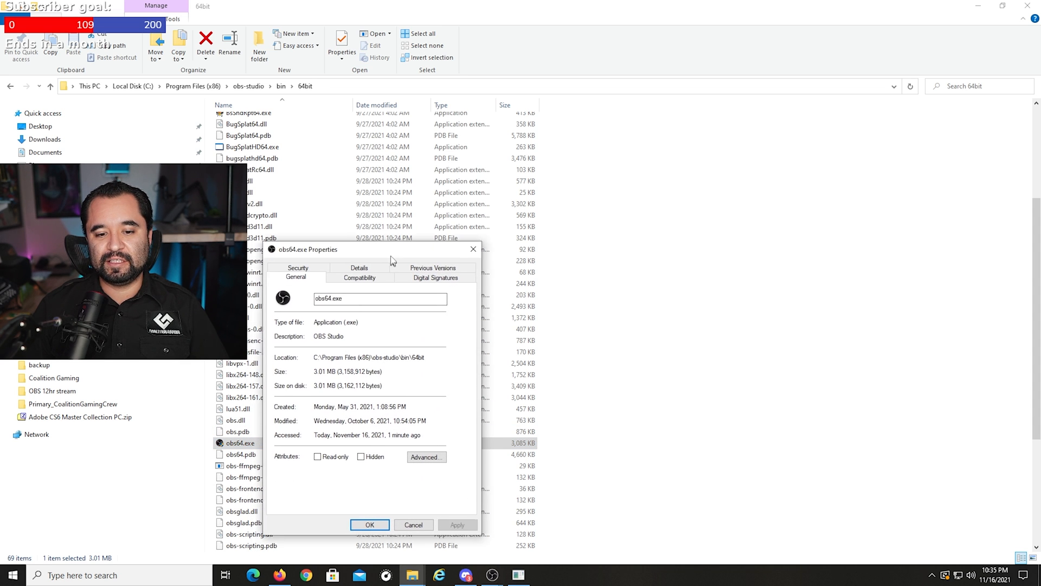
pyautogui.click(425, 457)
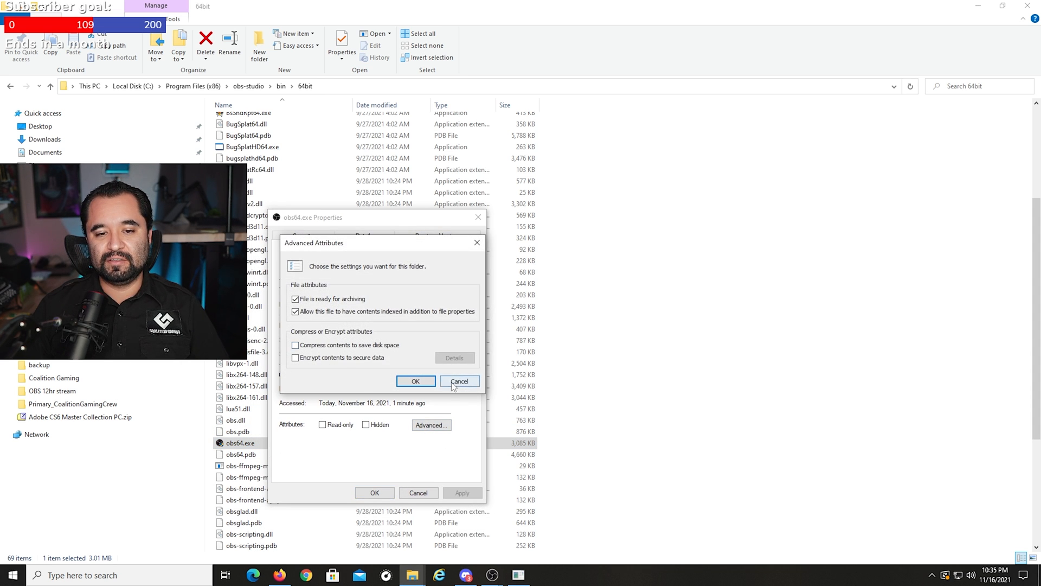
pyautogui.click(459, 381)
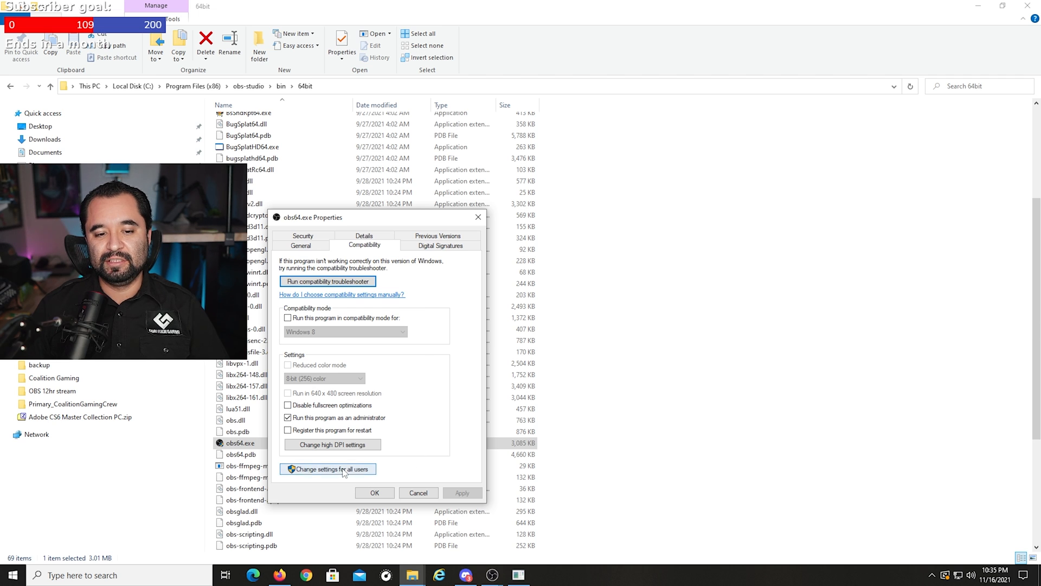
pyautogui.click(328, 468)
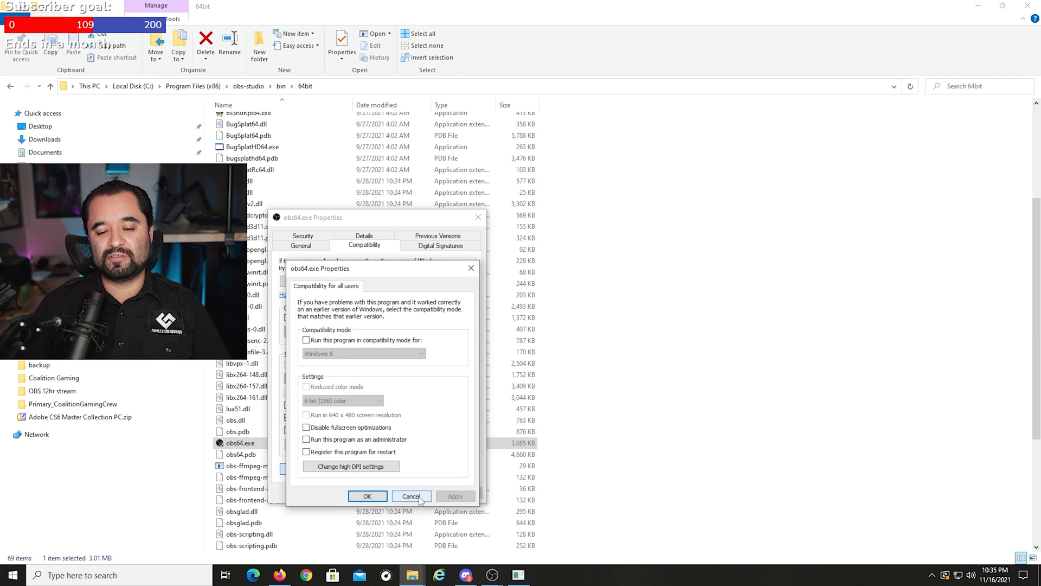
pyautogui.click(411, 496)
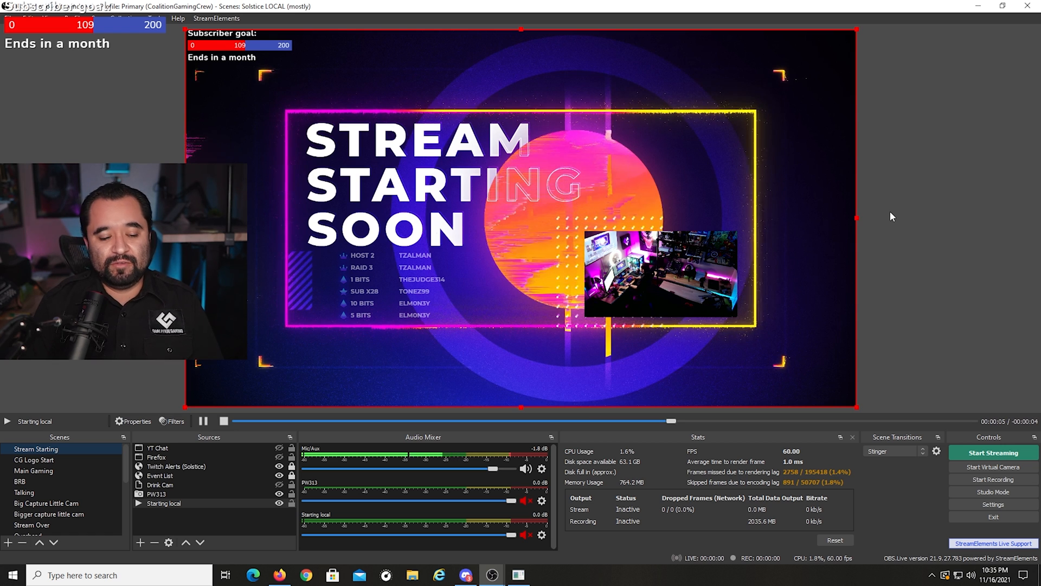
# - Search Windows for 'graphics settings'
pyautogui.write('graphics settings')
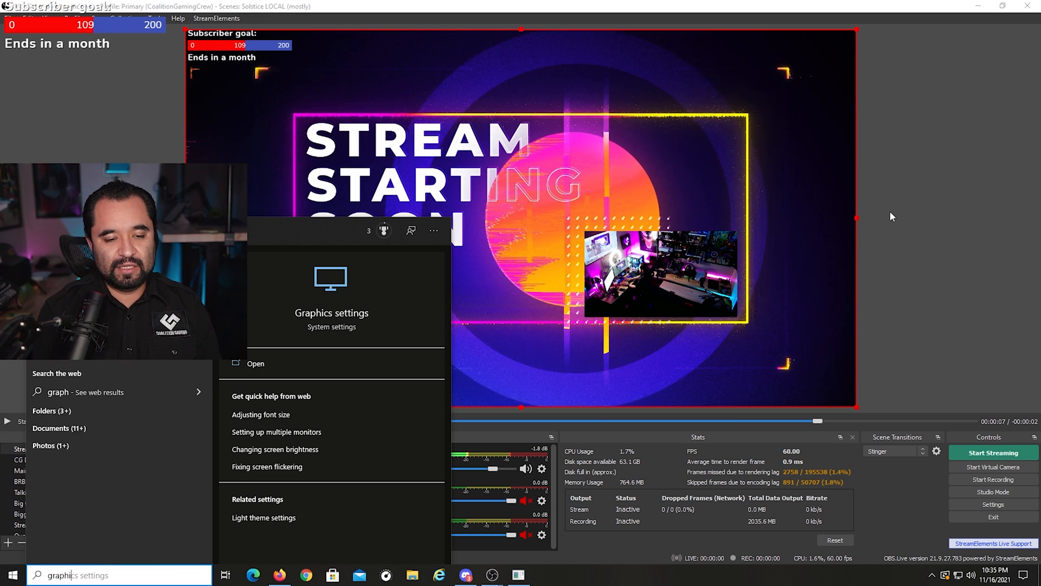